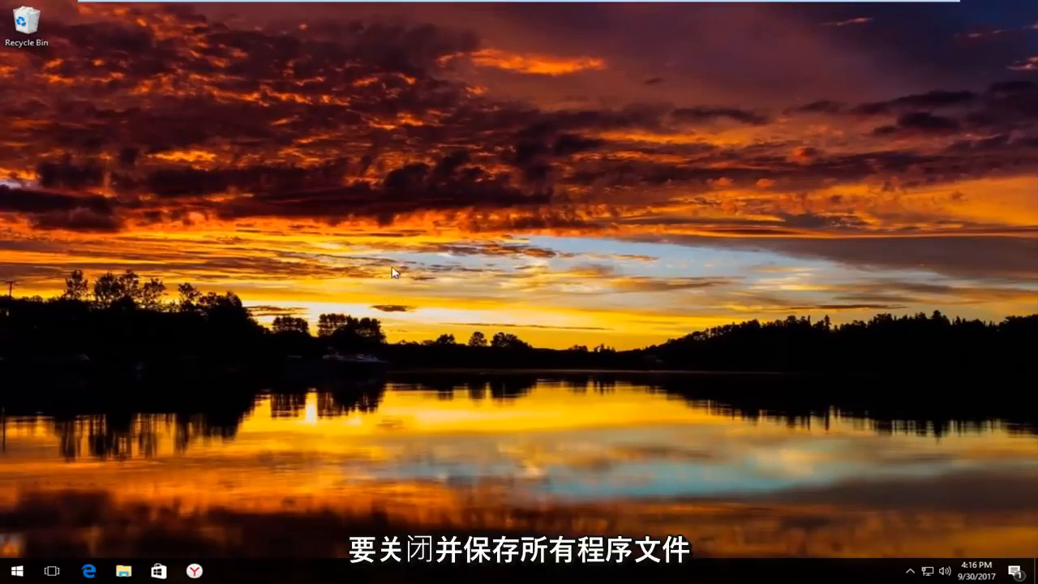
mouse_move(662, 185)
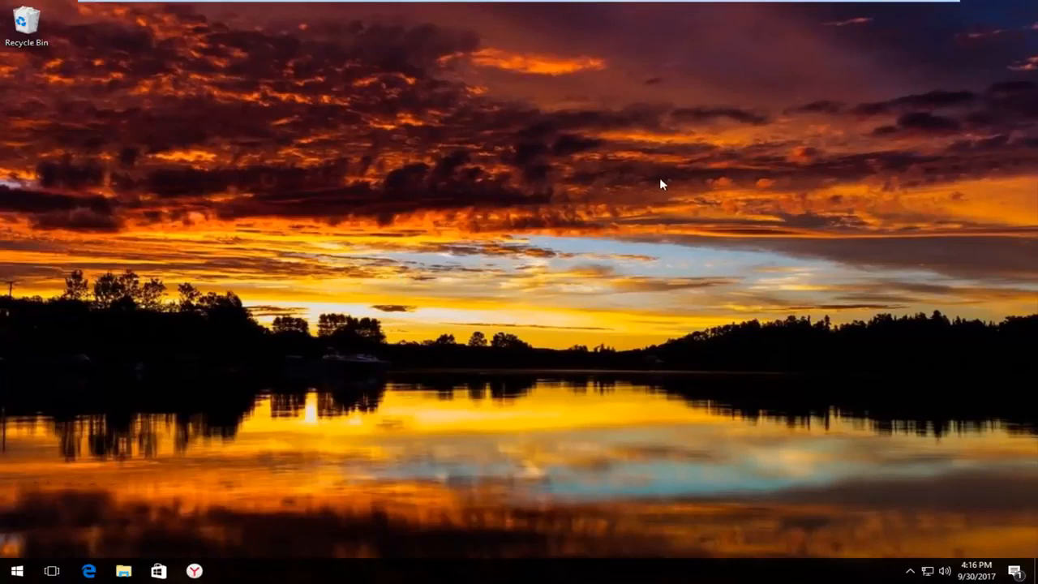
mouse_move(363, 243)
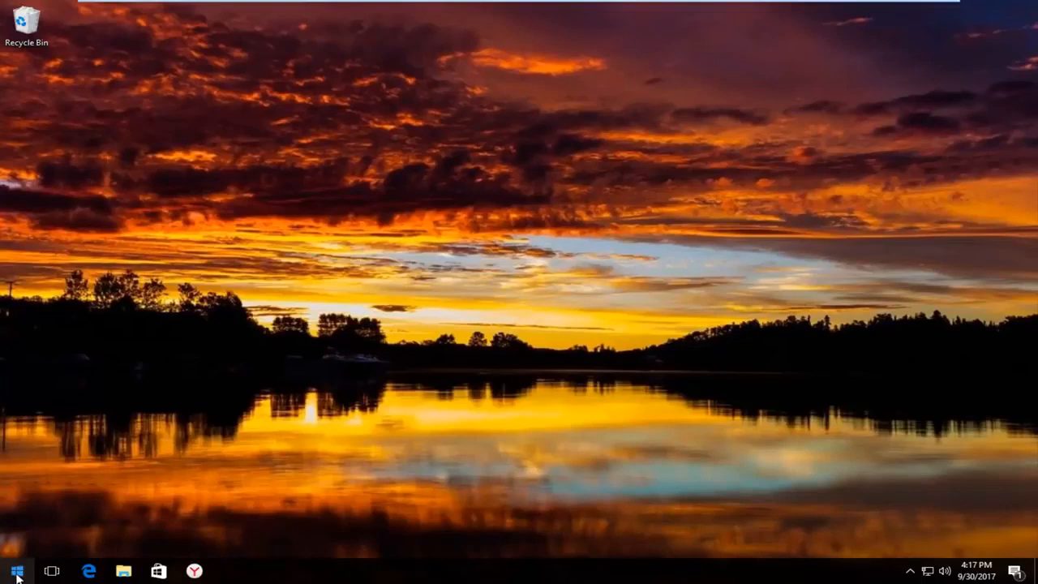
Search Start for 'disk cleanup' and launch the Disk Cleanup desktop app for drive C.
click(13, 571)
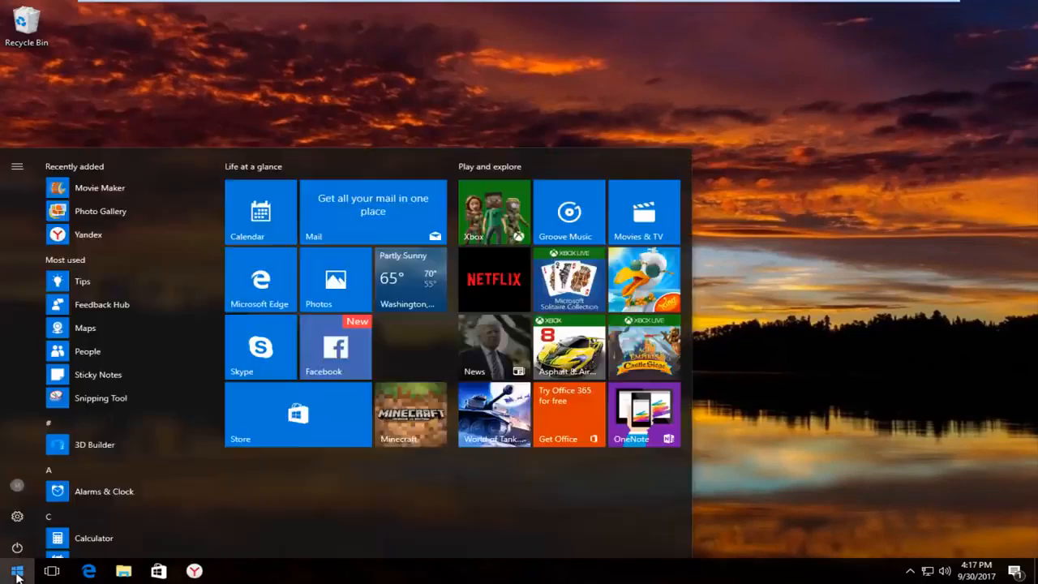
click(17, 571)
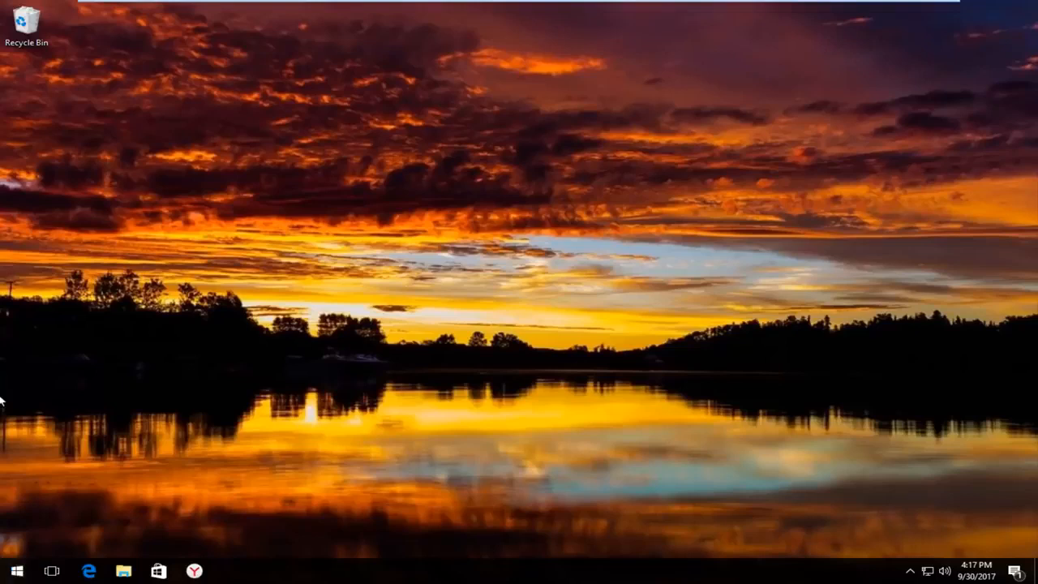
click(14, 571)
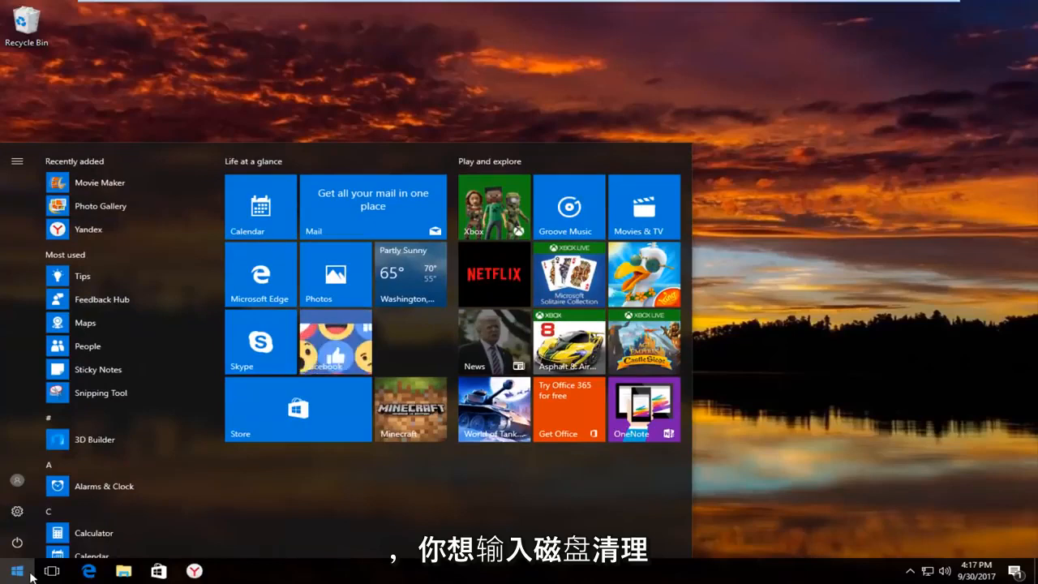
text(disk cleanup)
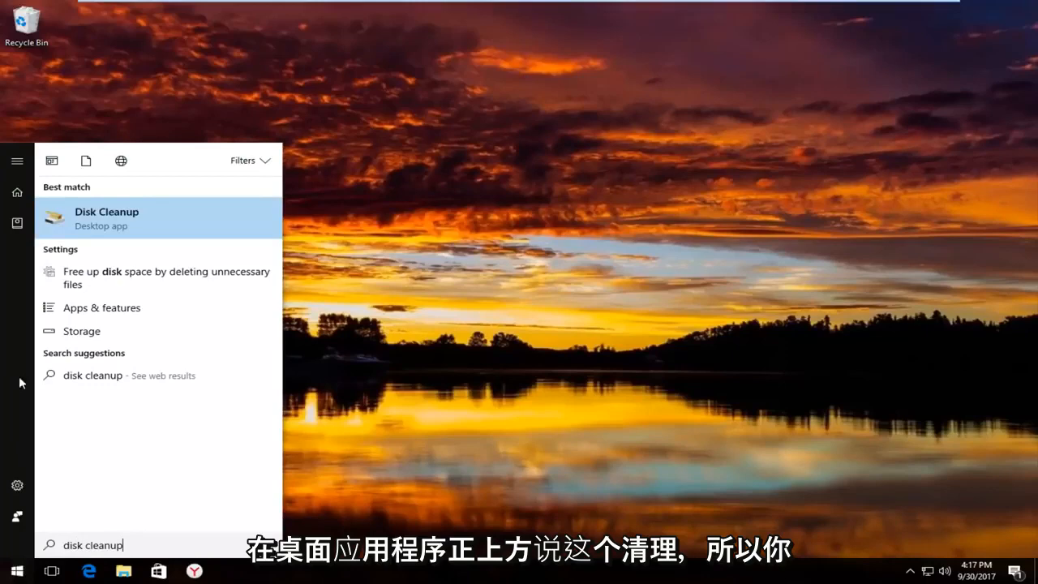
mouse_move(110, 226)
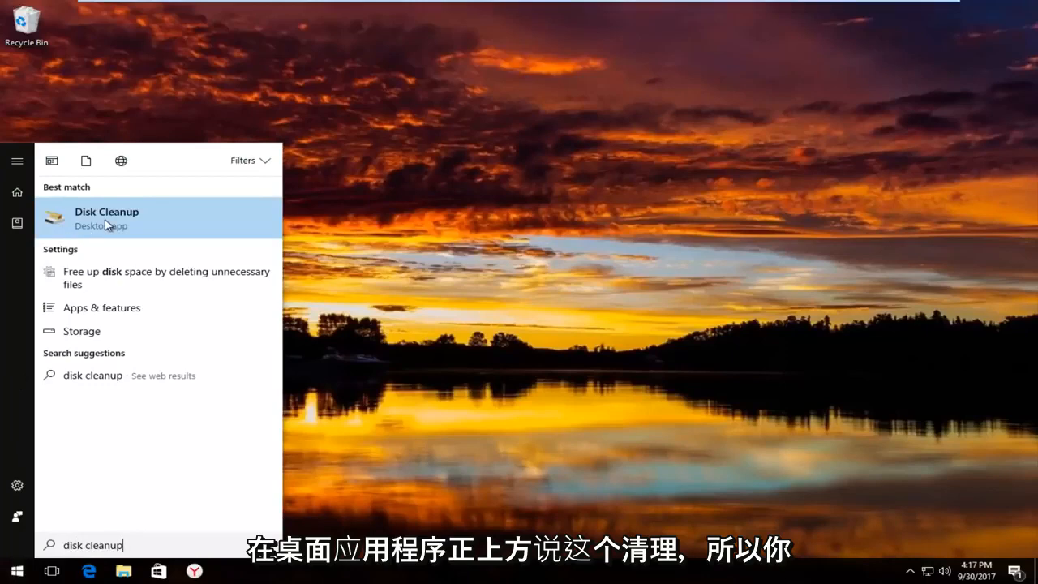
click(107, 217)
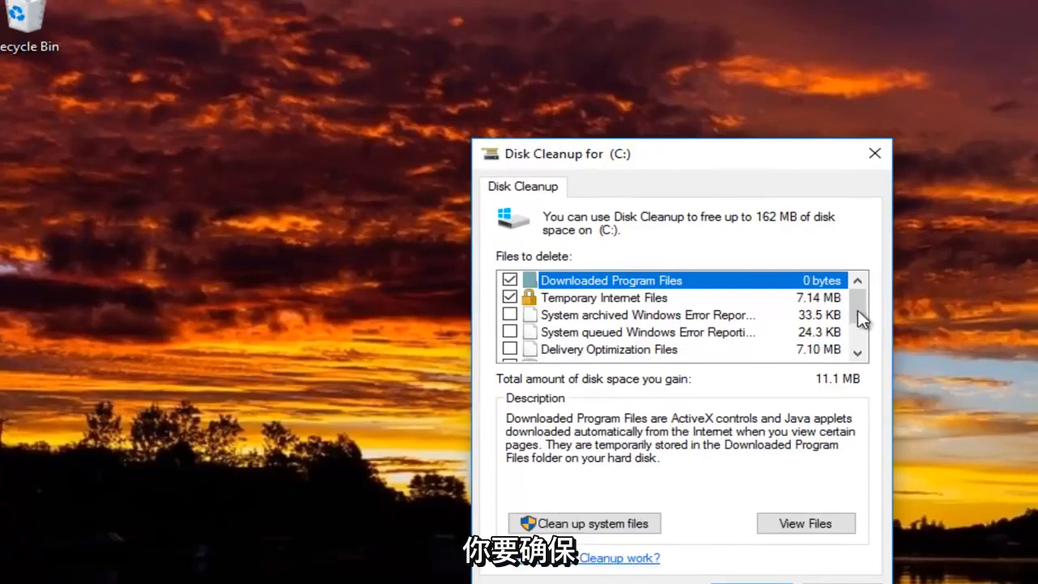
Tick Temporary files (143 MB) in the Files to delete list, raising space to gain to 154 MB.
scroll(down, 3)
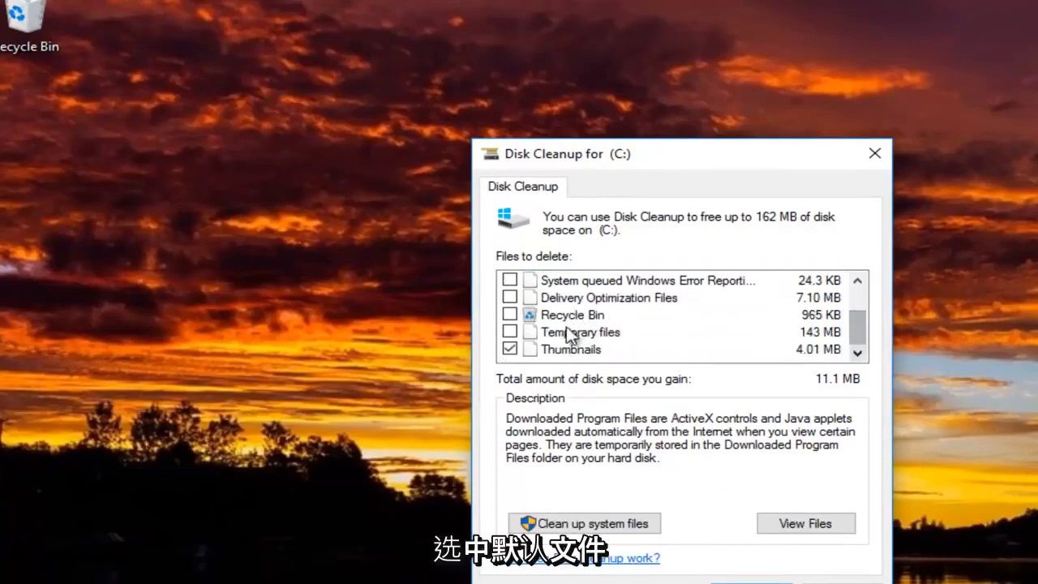
click(581, 331)
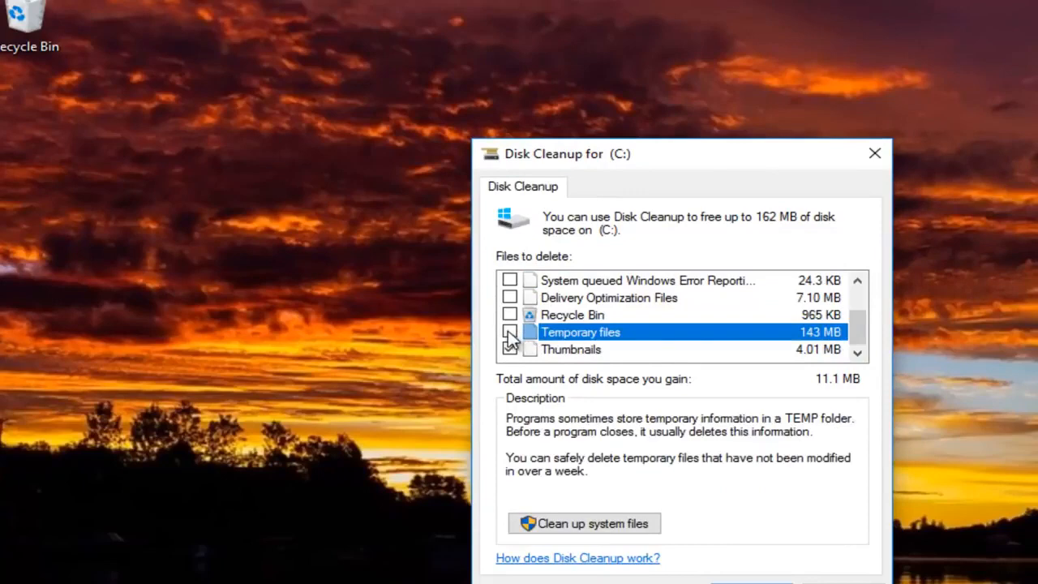
click(509, 347)
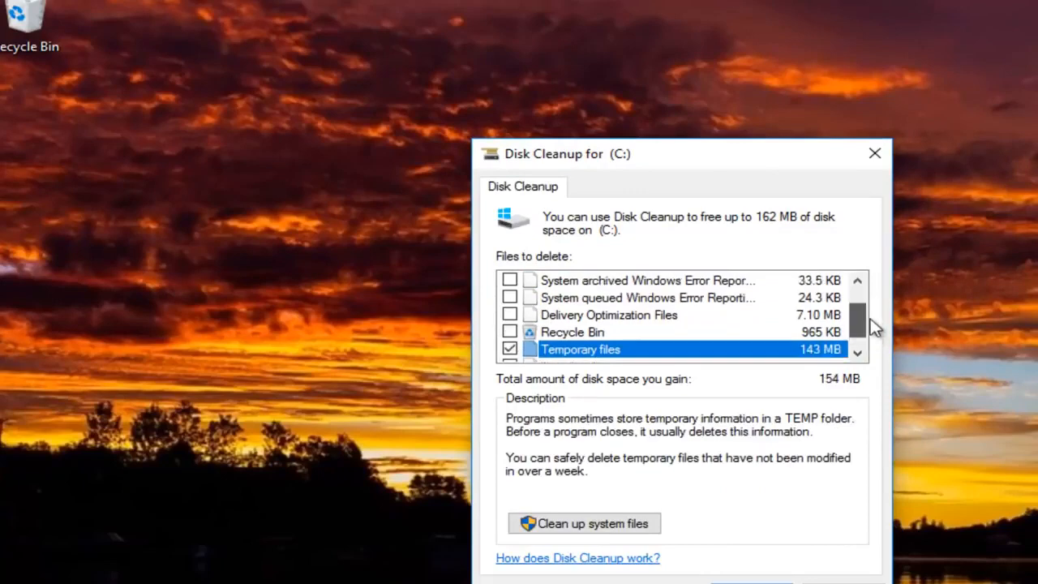